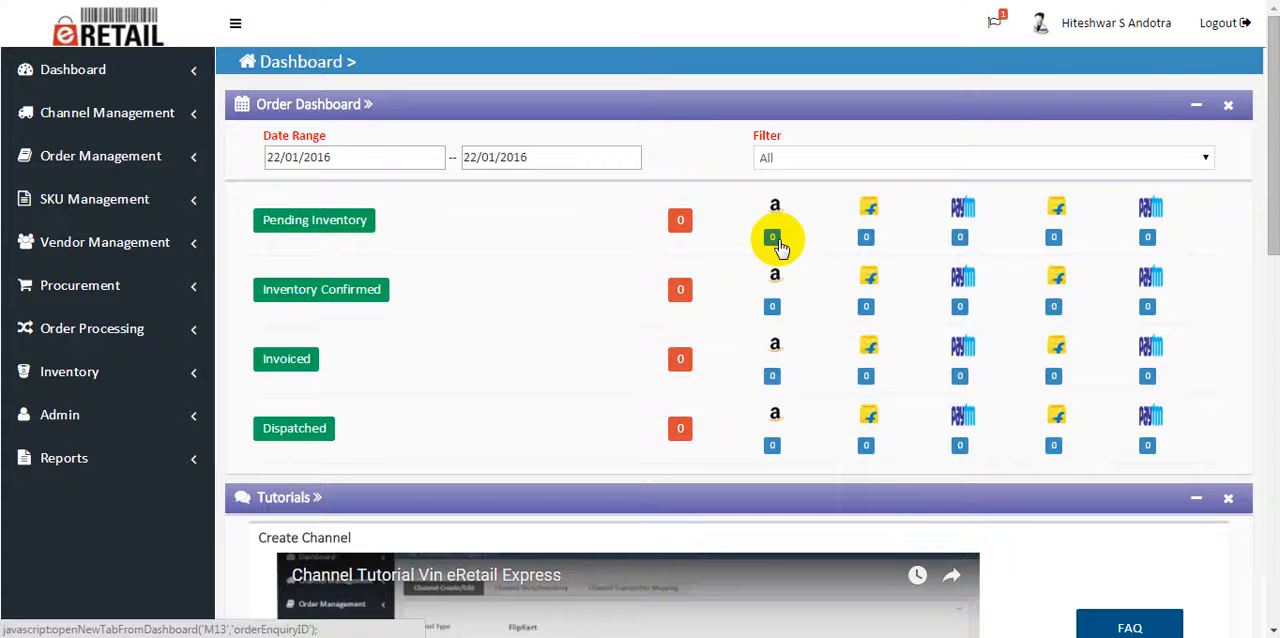
# - Reach the blank SKU creation form from SKU Management in the sidebar
pyautogui.click(94, 200)
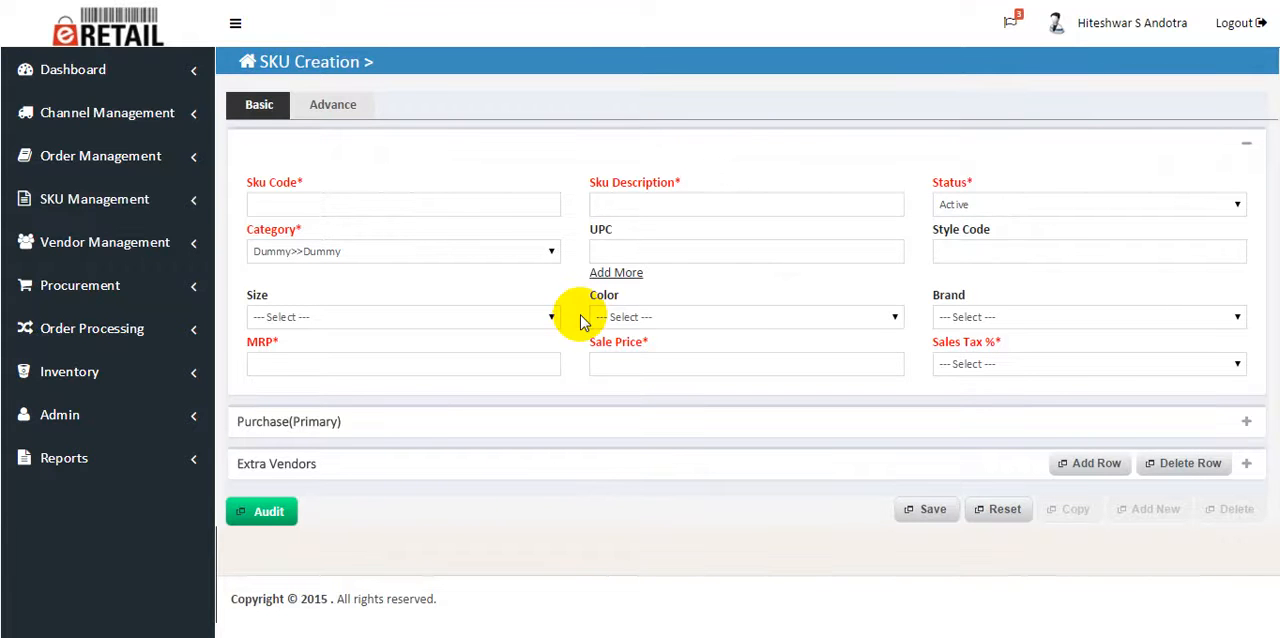
pyautogui.click(402, 204)
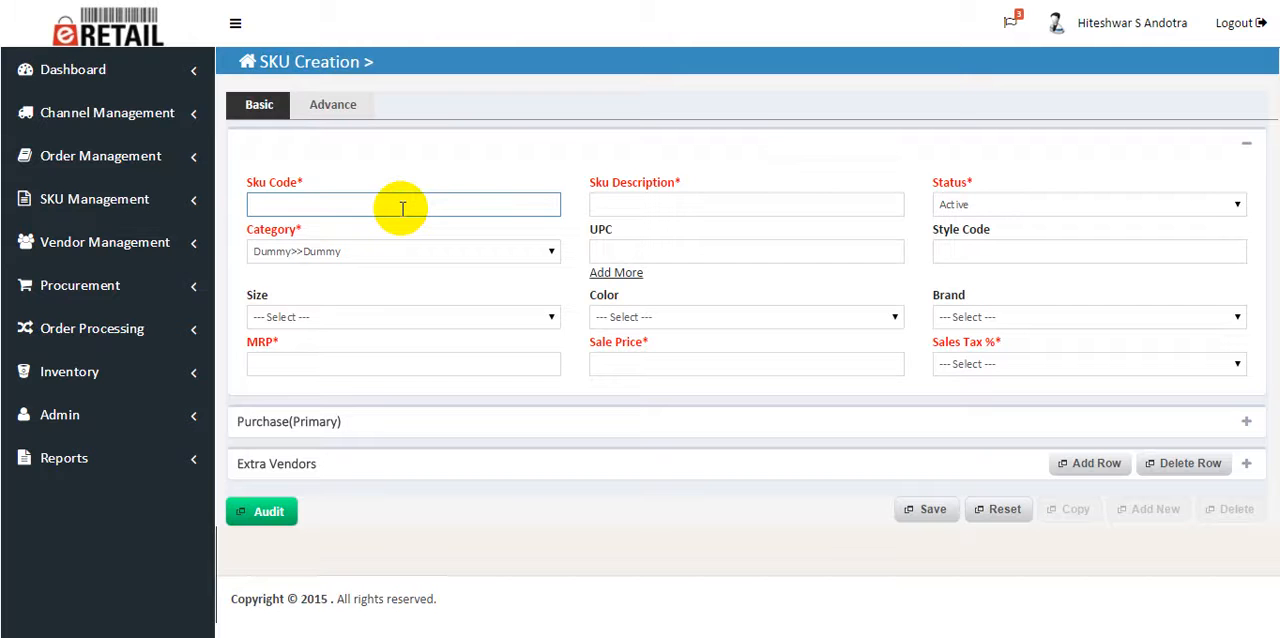
# - Enter SKU code DEM101, description demo desc, MRP 50, sale price 45 and 14.0% sales tax
pyautogui.write('dem')
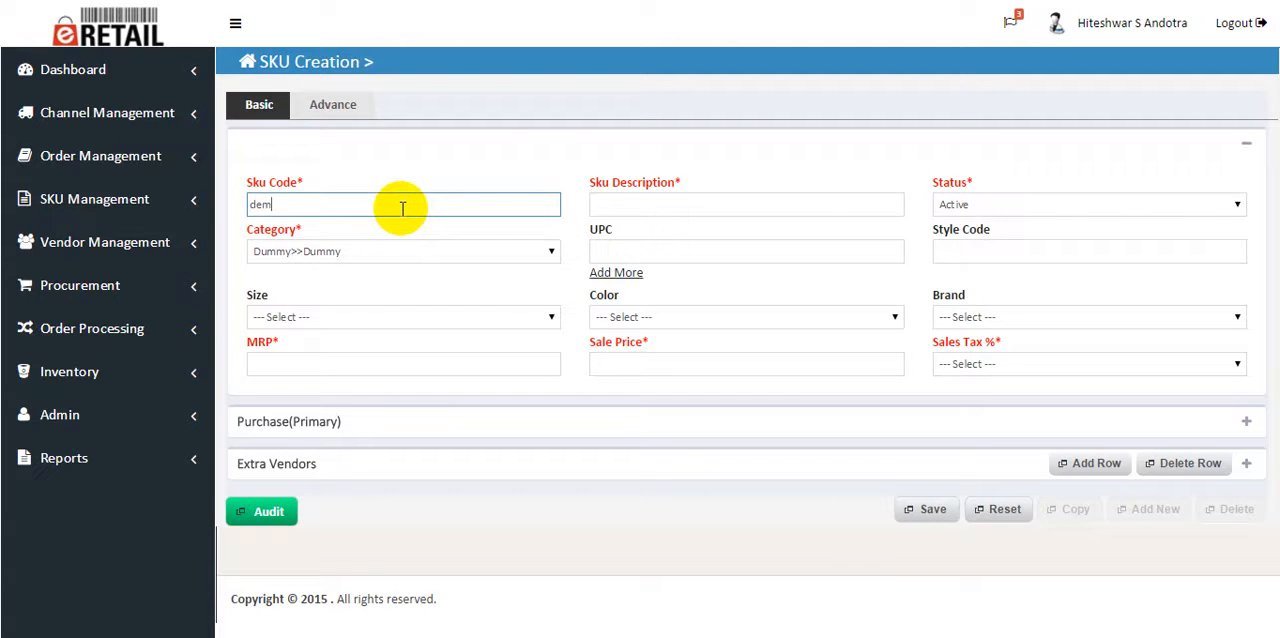
pyautogui.write('DEM101')
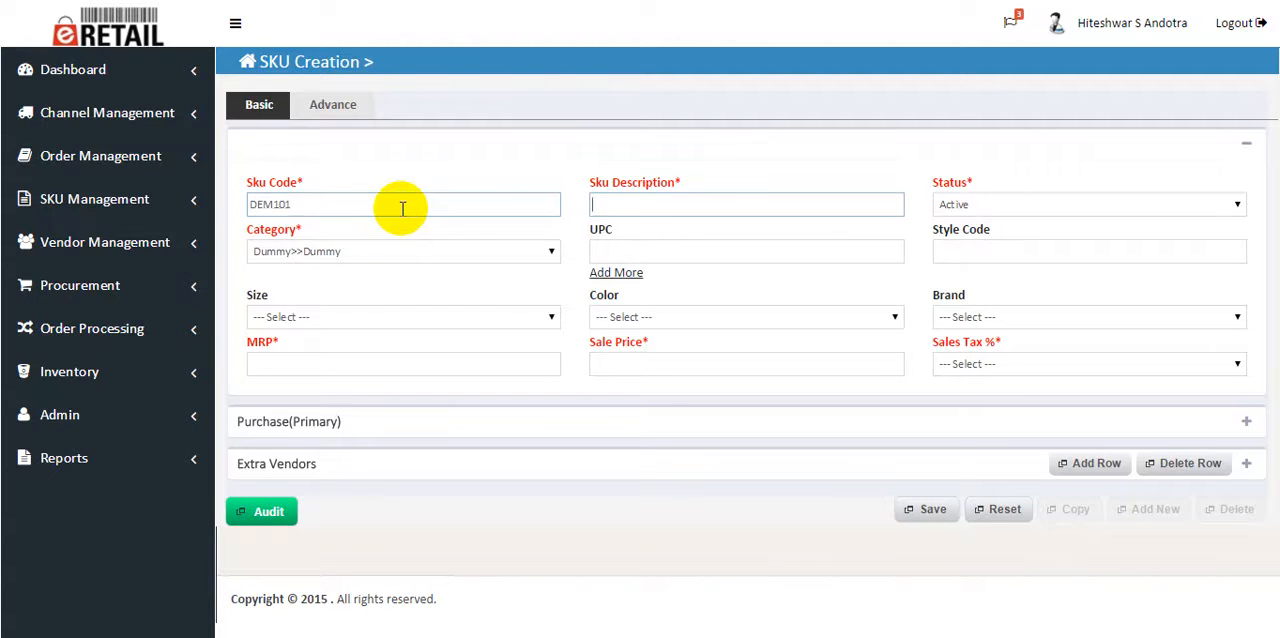
pyautogui.write('demo desc')
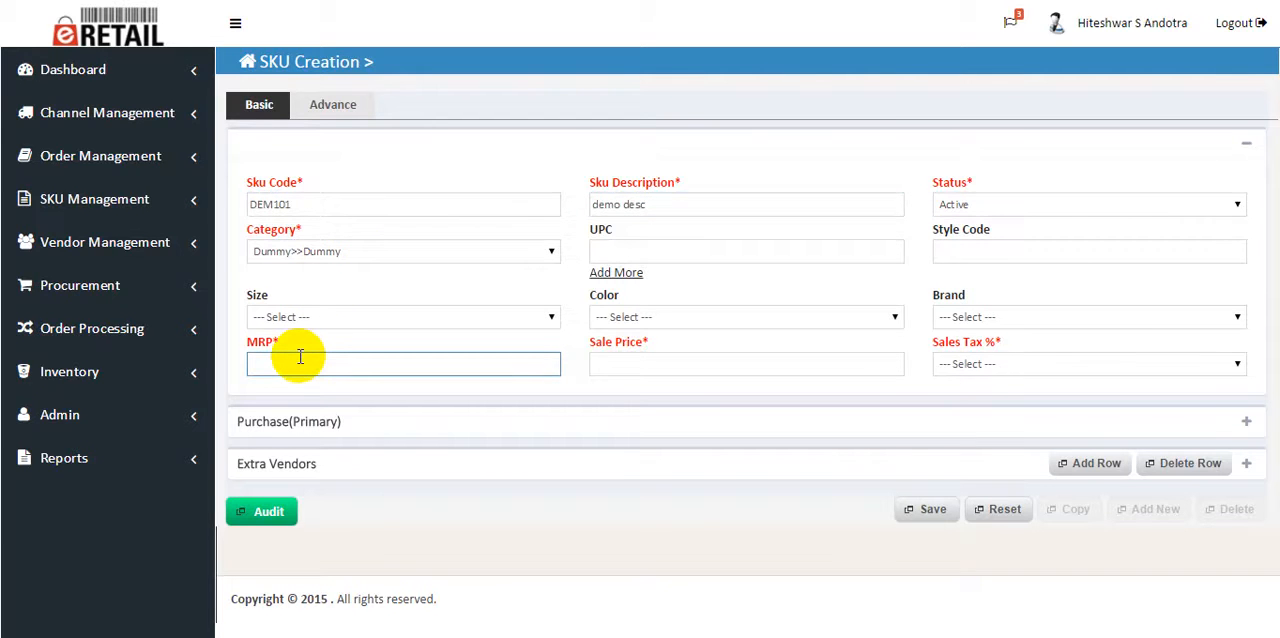
pyautogui.write('50')
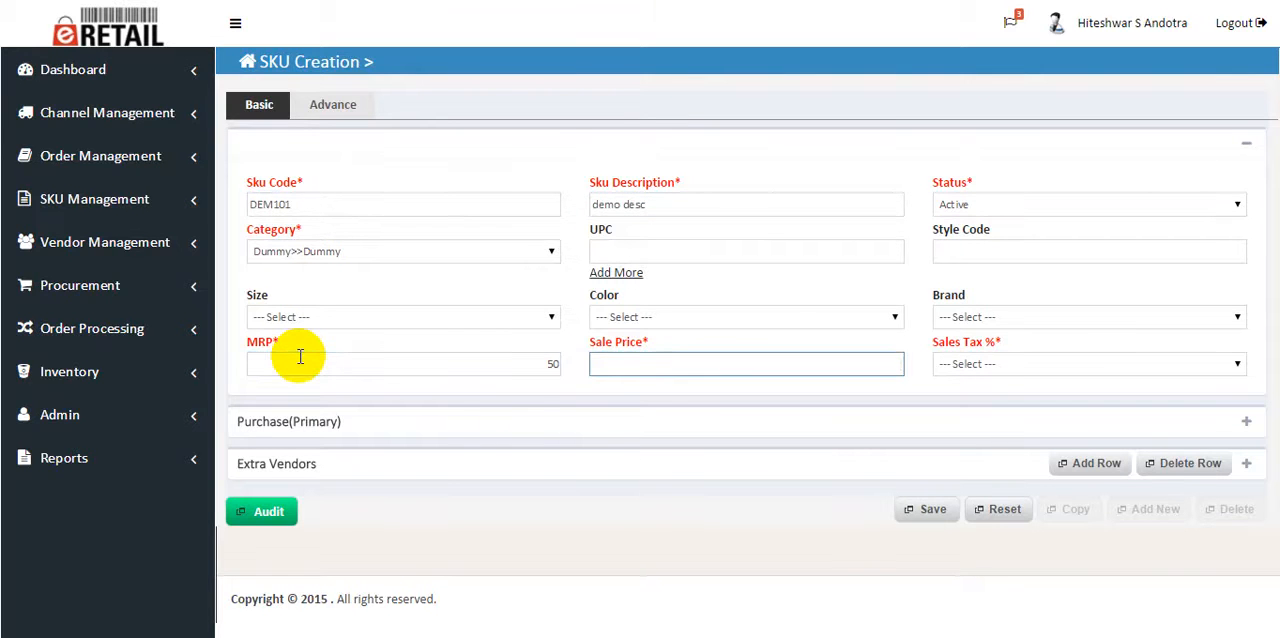
pyautogui.write('45')
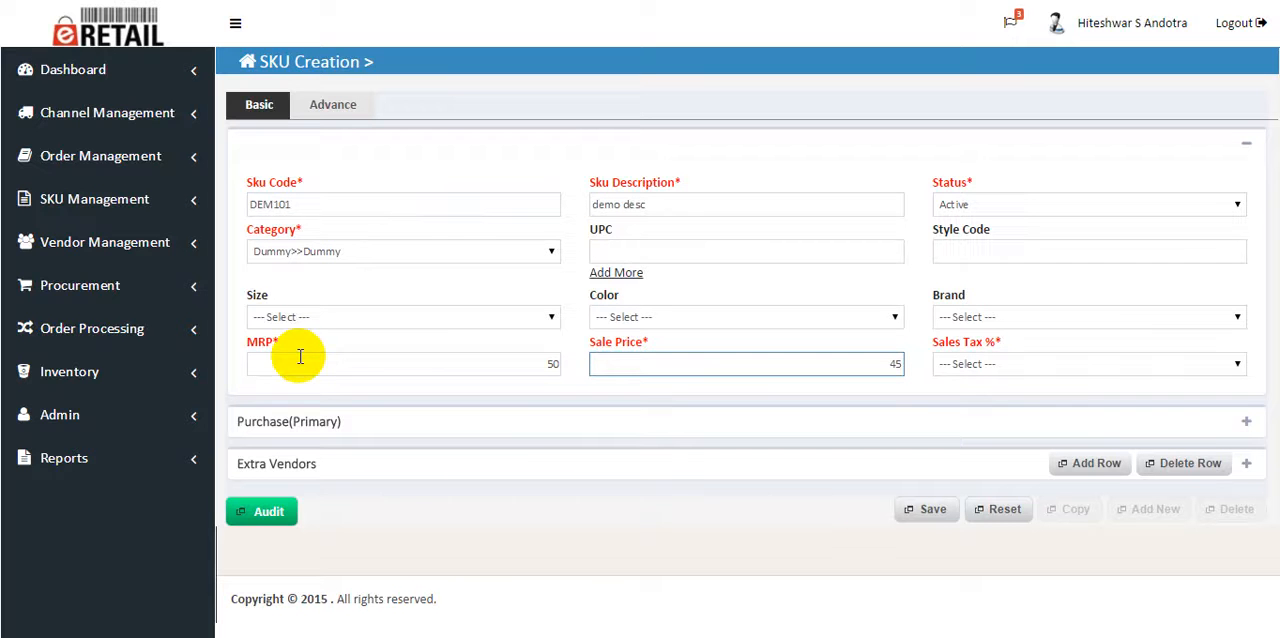
pyautogui.click(1088, 364)
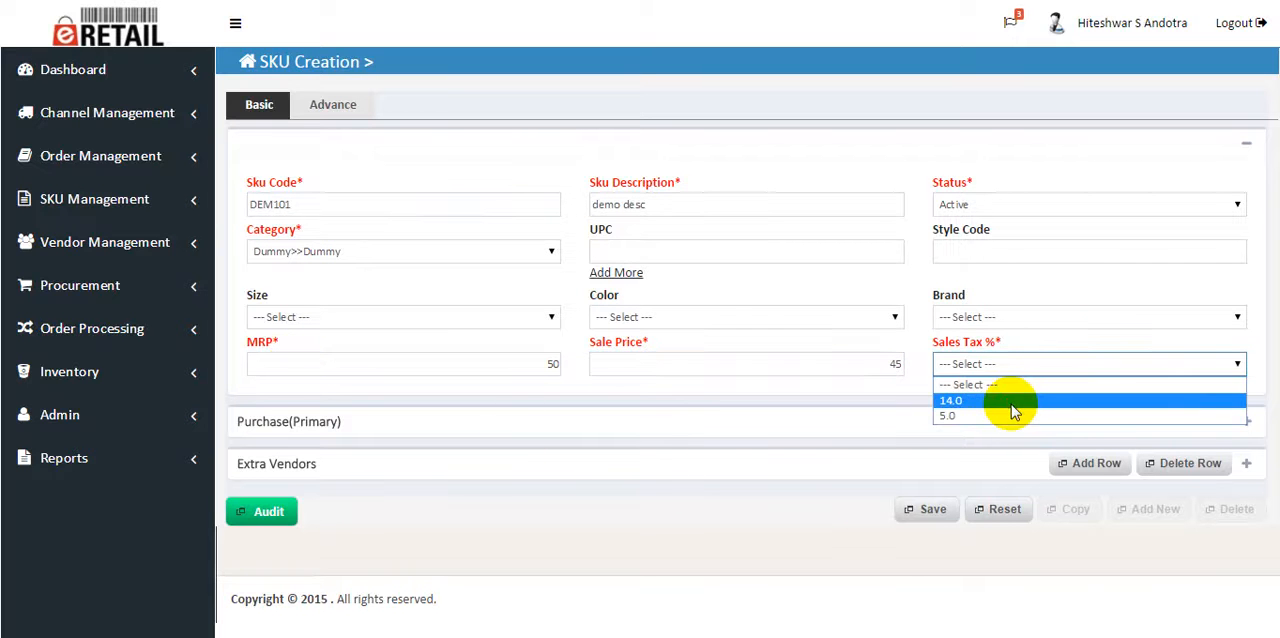
pyautogui.click(978, 400)
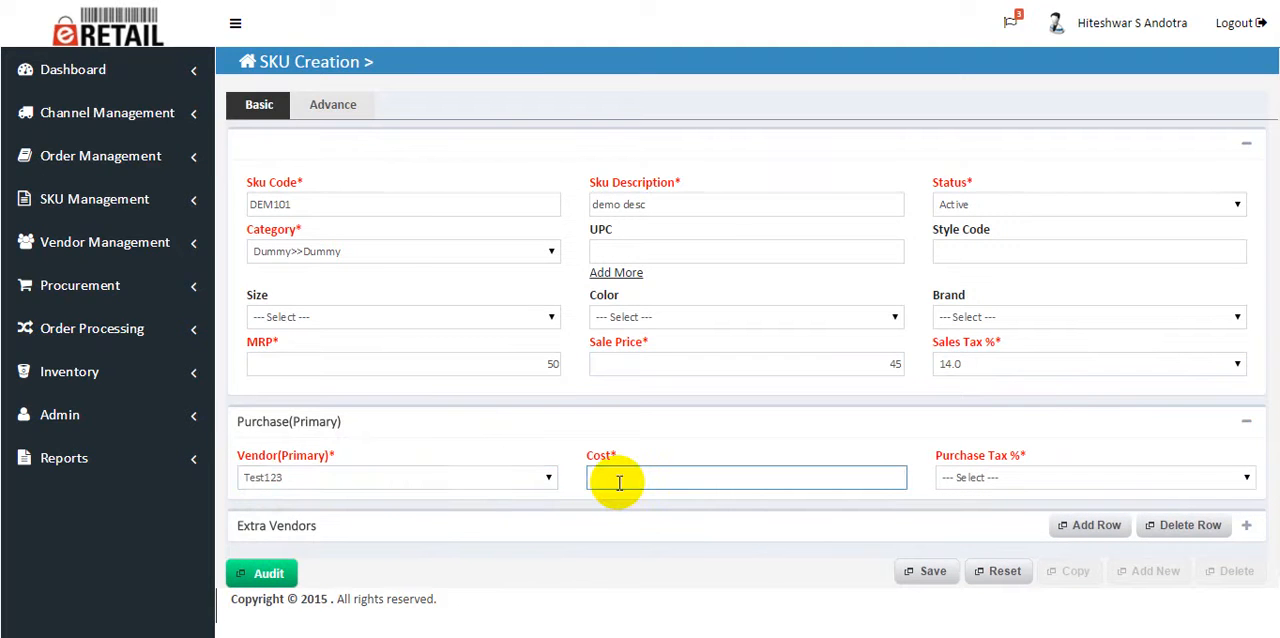
# - Enter primary vendor cost 30 with 4.0% purchase tax and save SKU DEM101
pyautogui.write('30')
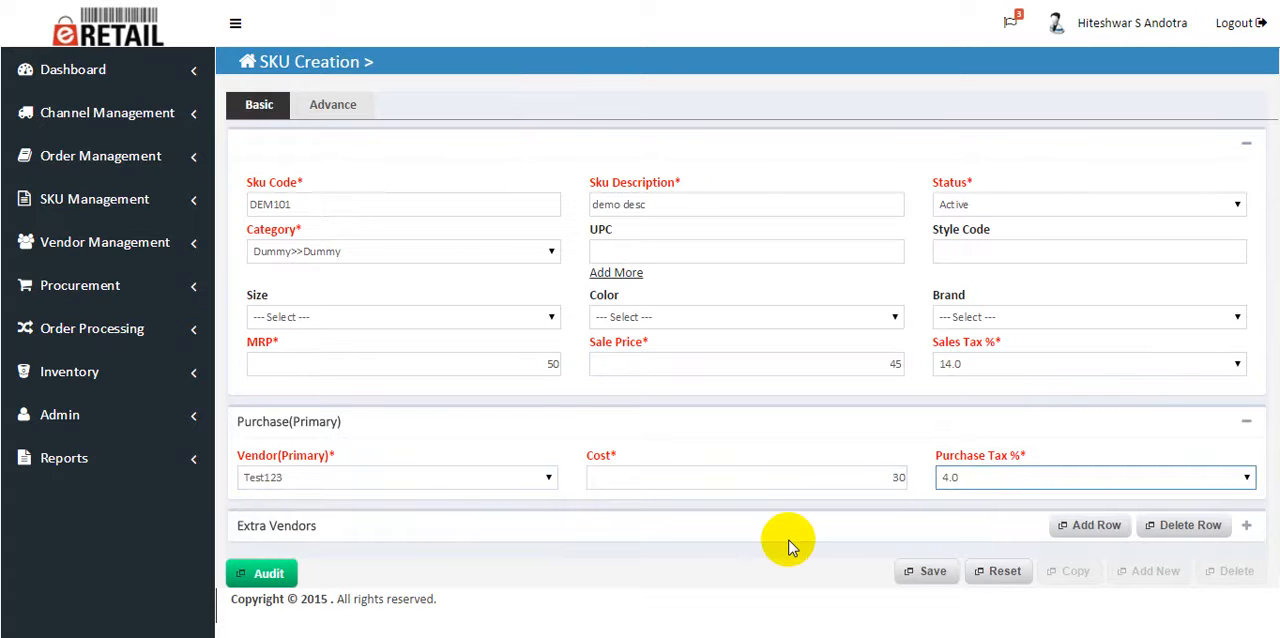
pyautogui.moveTo(996, 524)
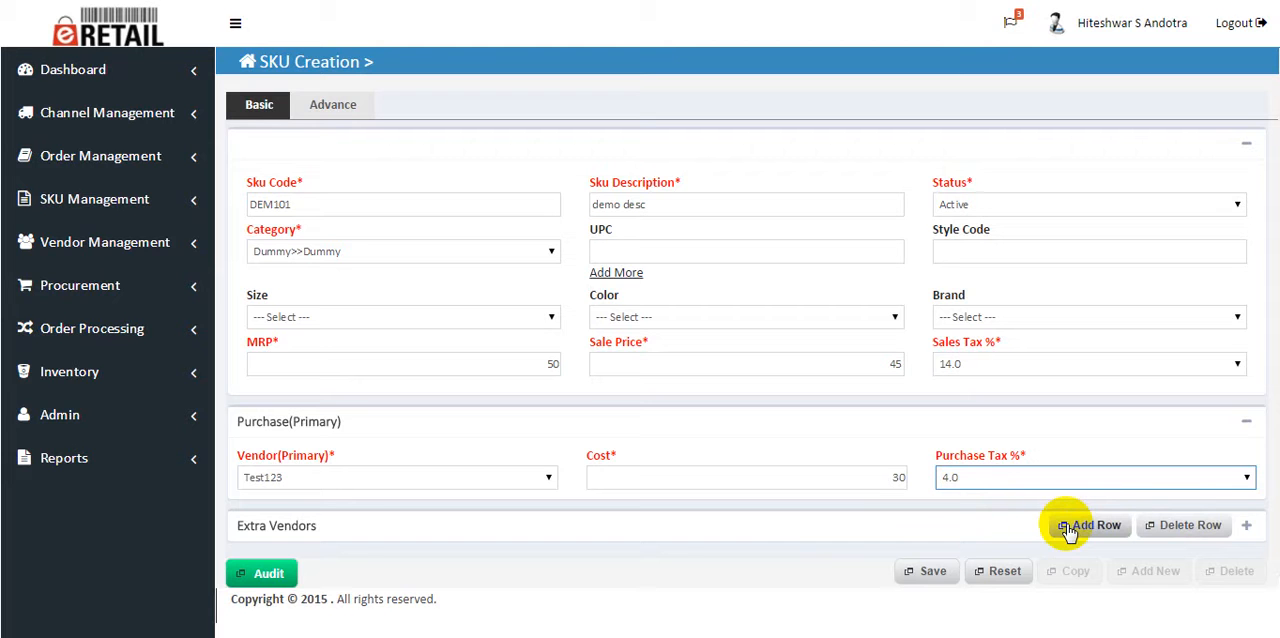
pyautogui.moveTo(940, 520)
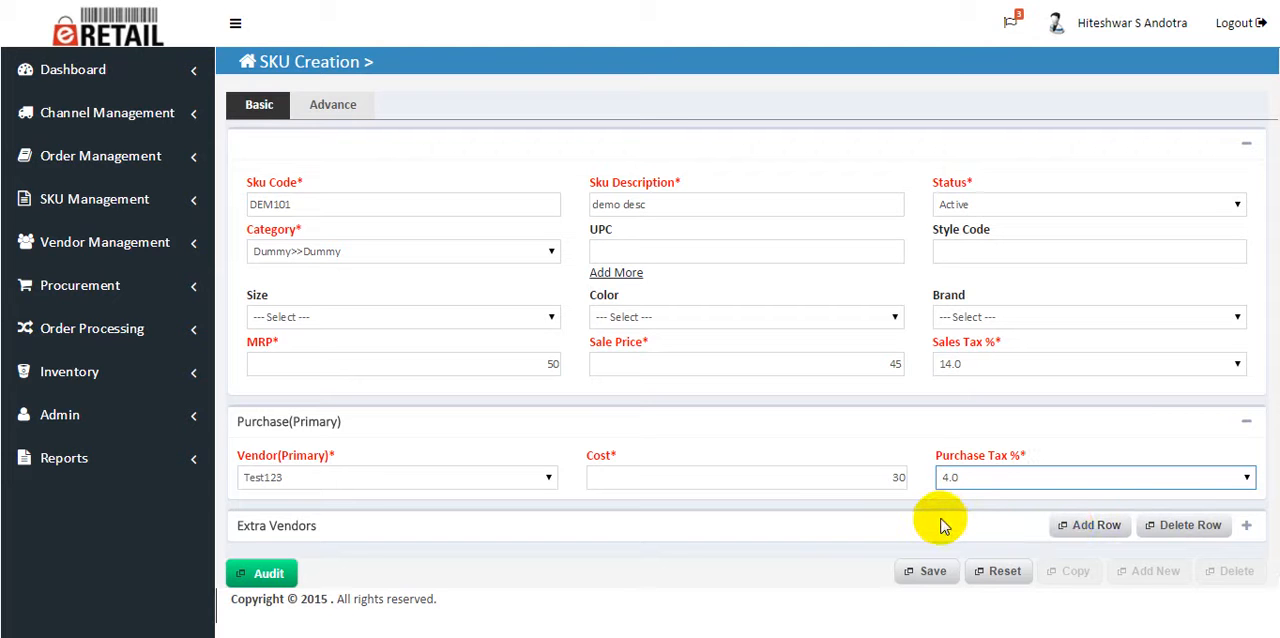
pyautogui.moveTo(928, 576)
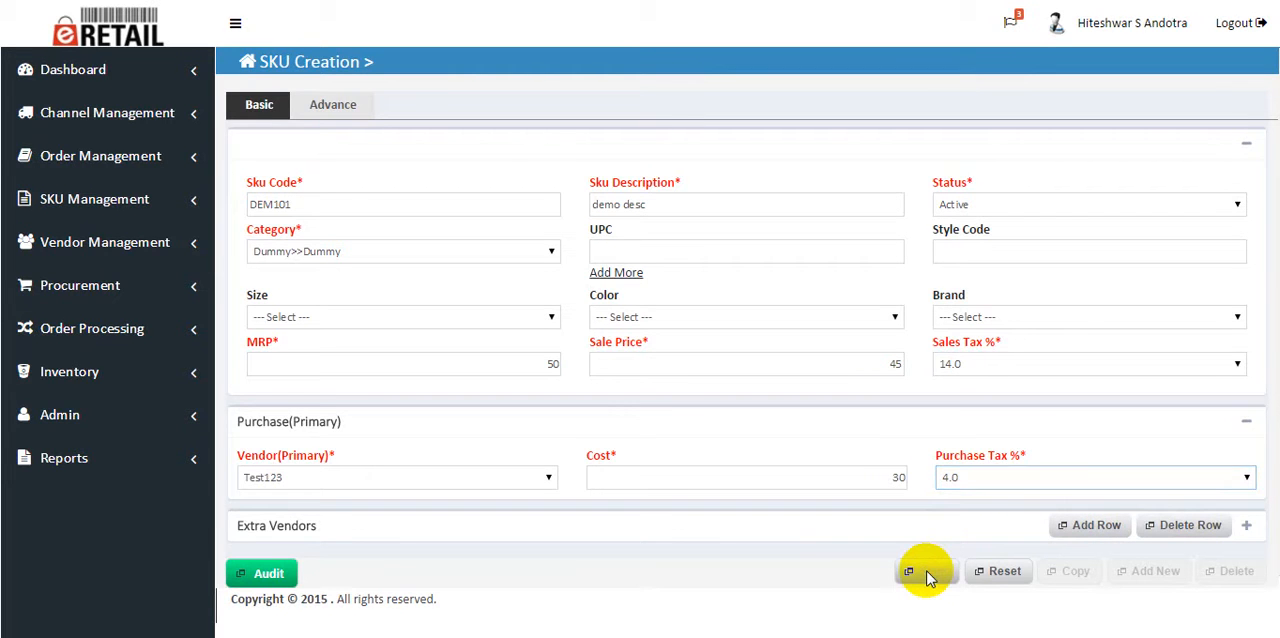
pyautogui.click(908, 572)
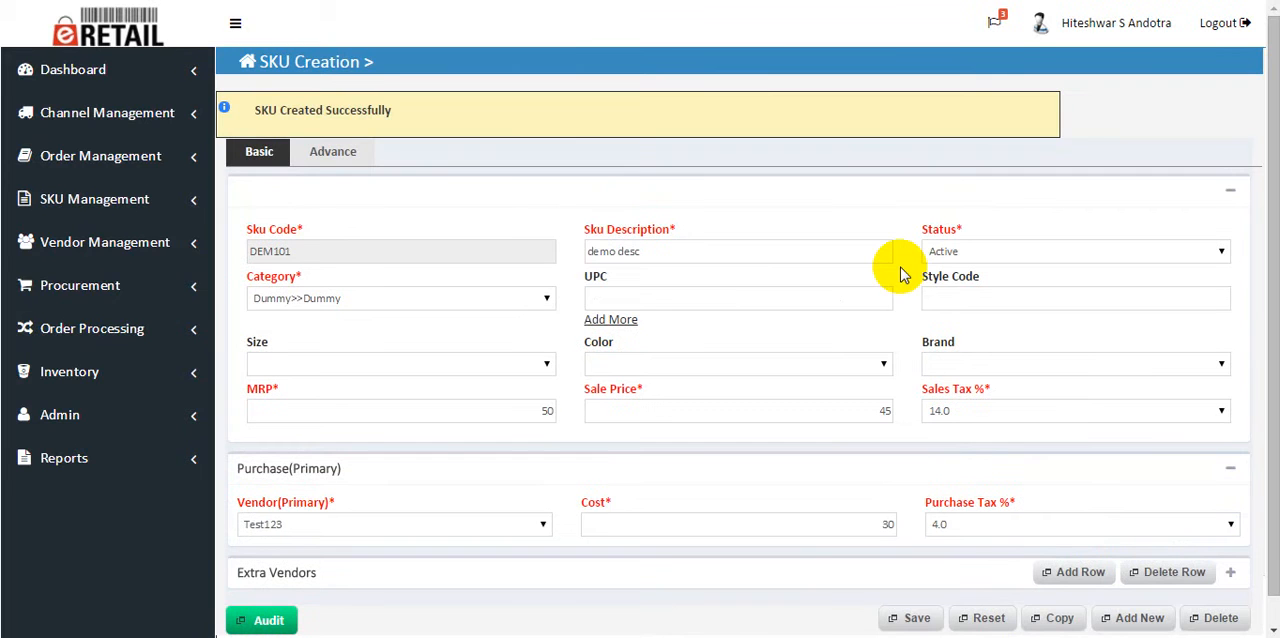